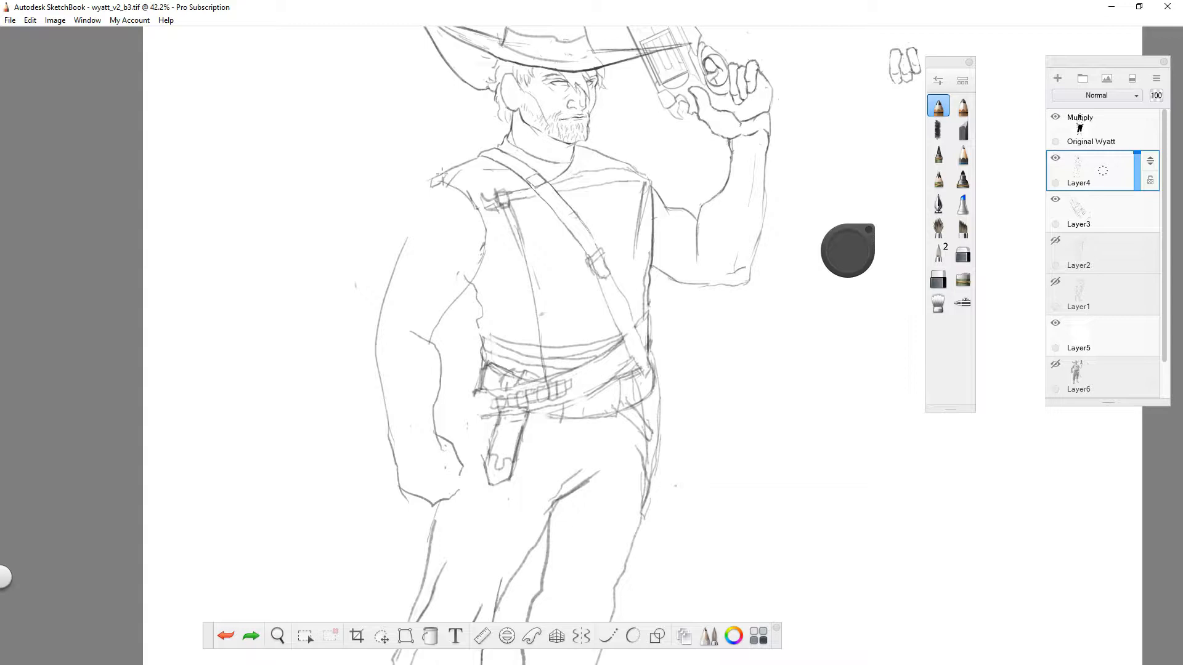
Sketch the cowboy's left arm in its new raised position beside the shoulder
drag(441, 177, 392, 331)
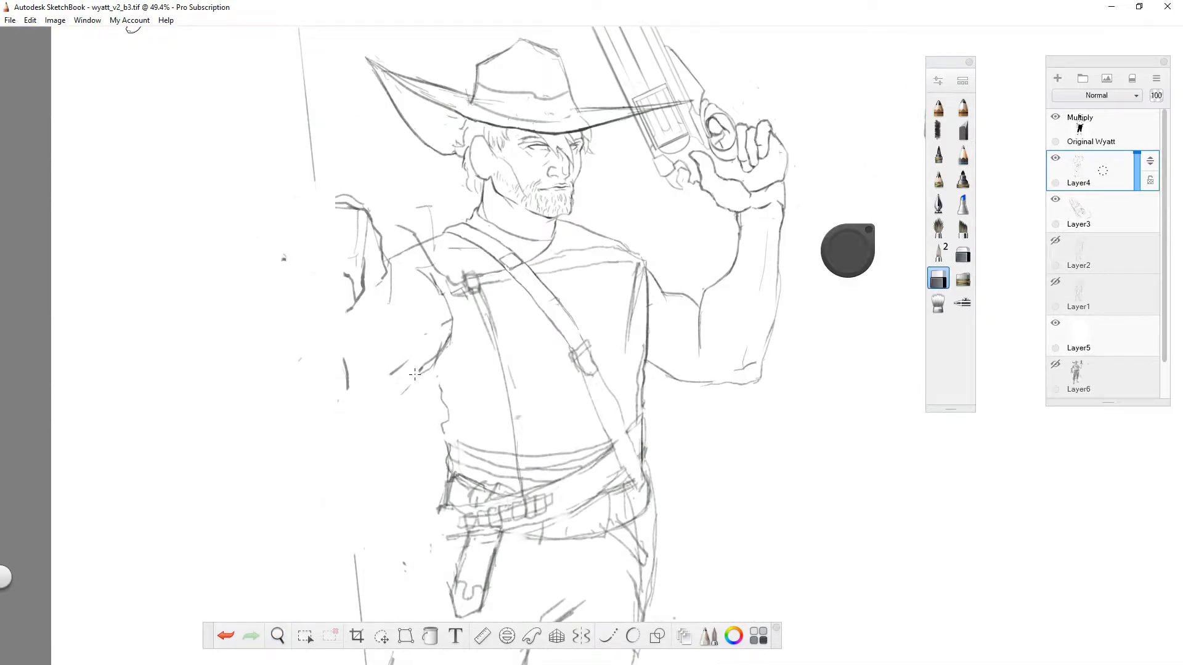
Draw the long blade's edge resting across the shoulder with the pencil
click(277, 636)
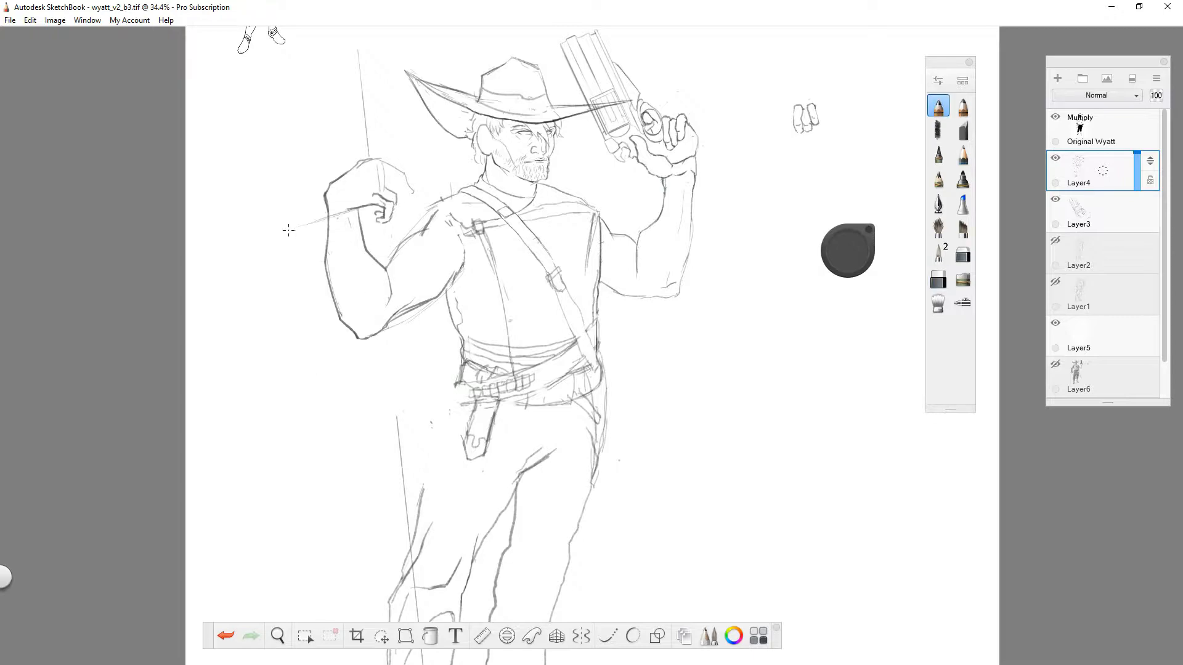
drag(426, 188, 283, 230)
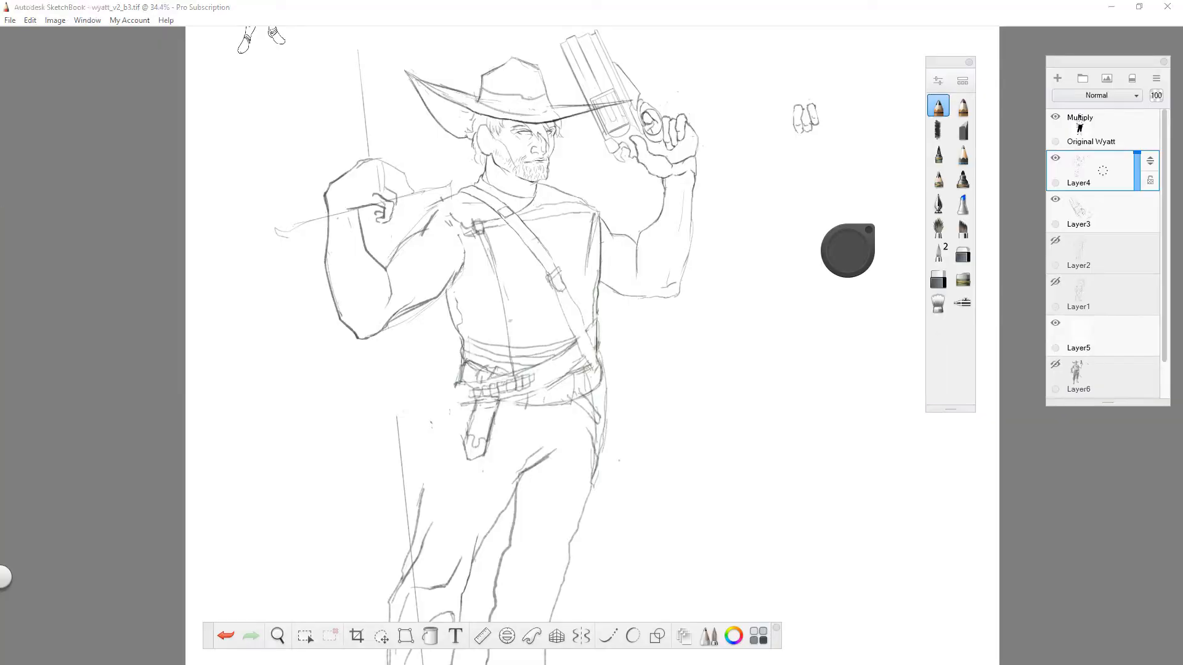
drag(385, 211, 282, 237)
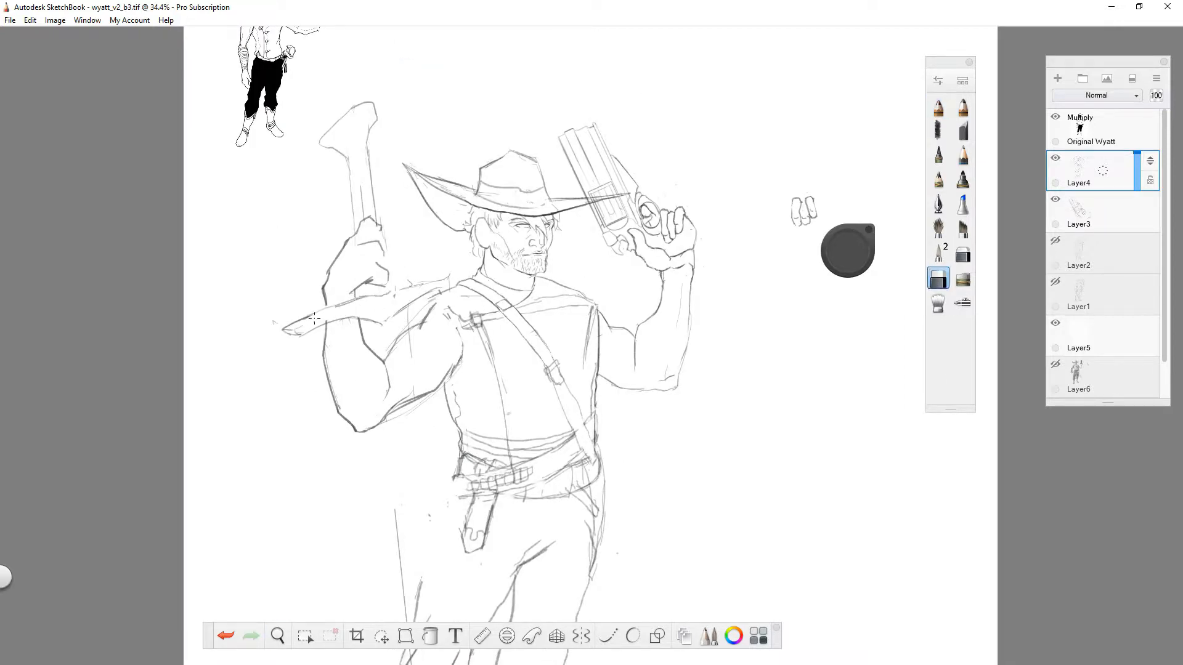
Erase stray lines around the hand gripping the blade
scroll(down, 3)
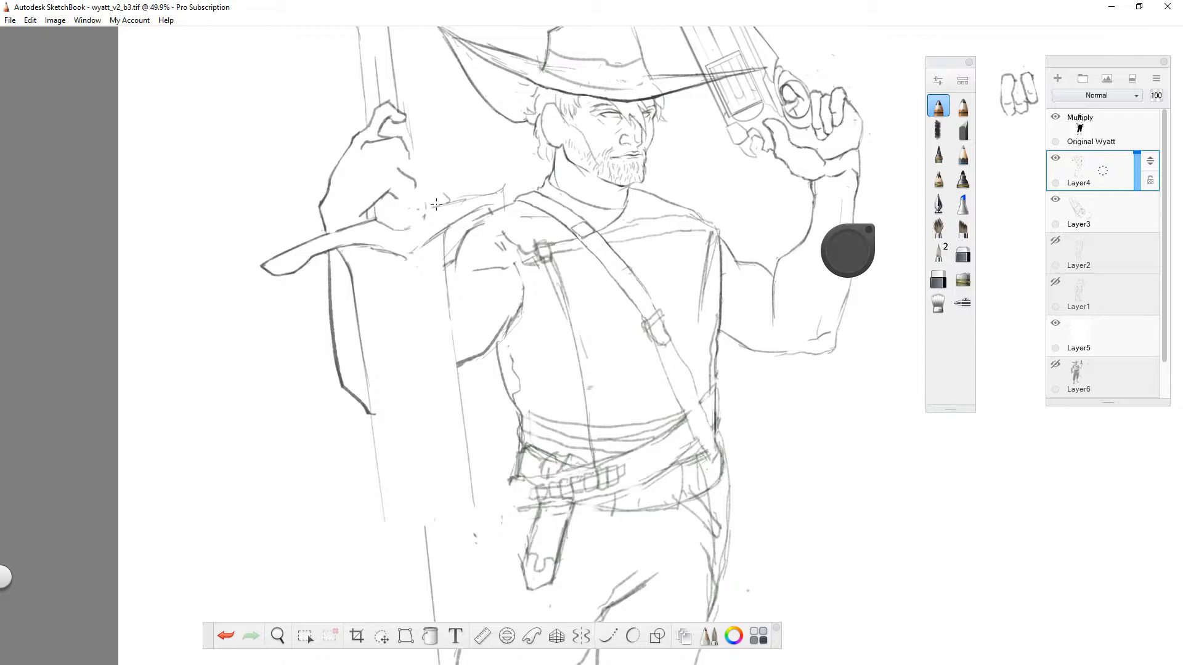
click(938, 279)
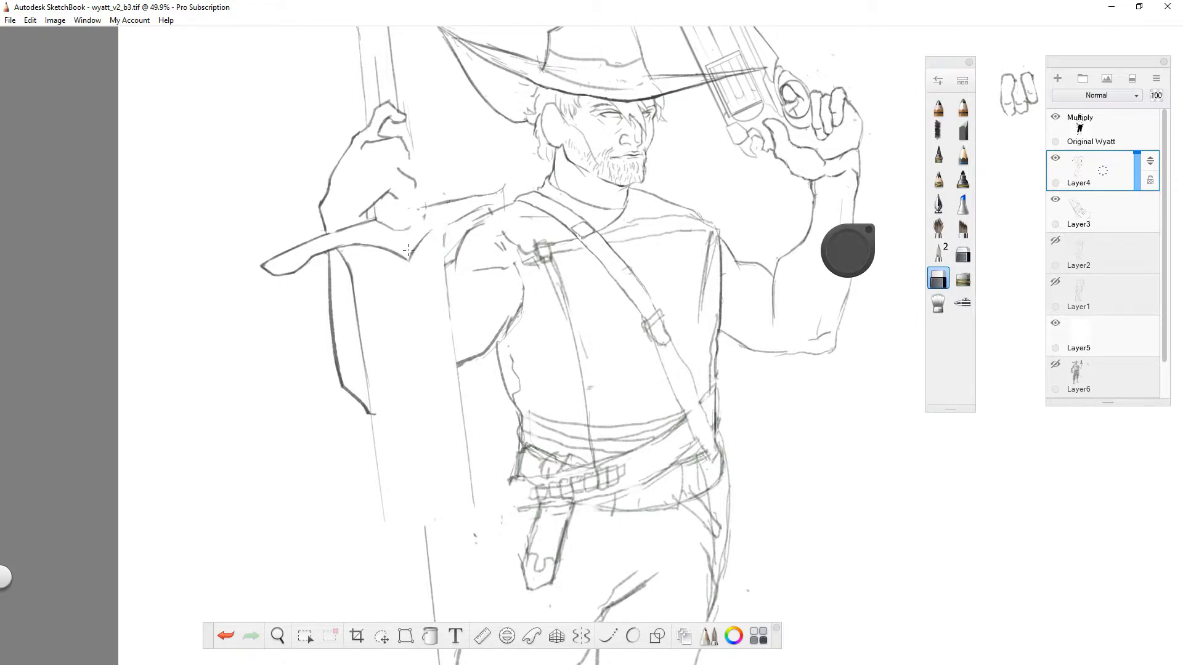
drag(407, 256, 474, 212)
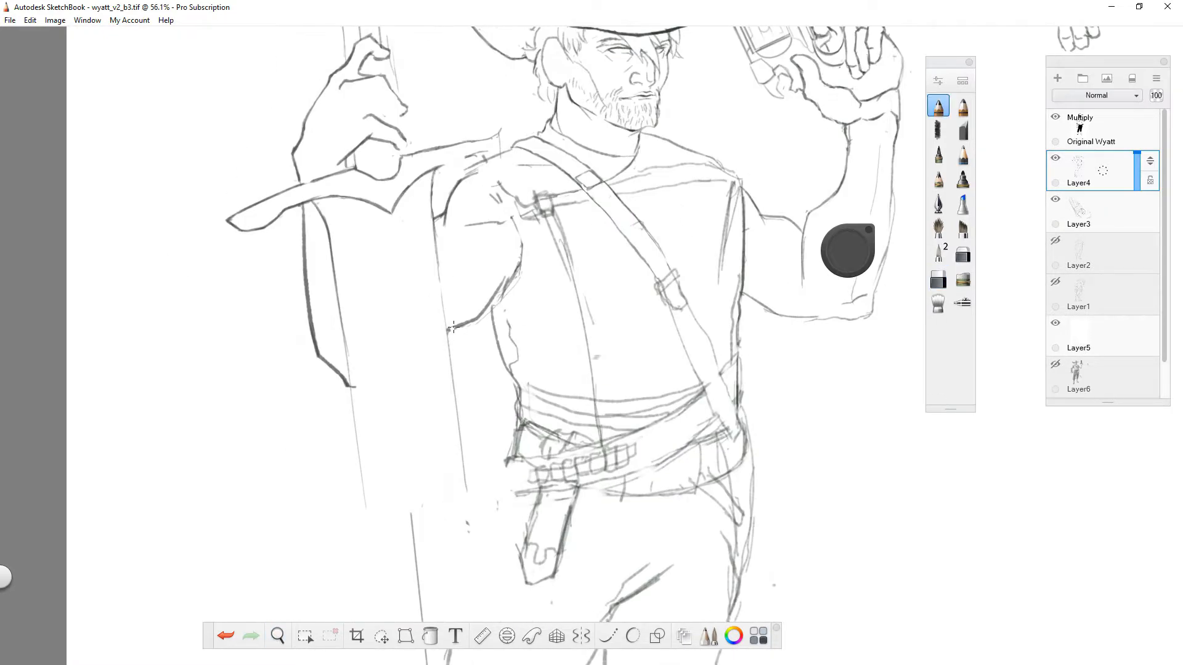
Switch between pencil and eraser while adding red guides and refining hat, face and hands
click(937, 279)
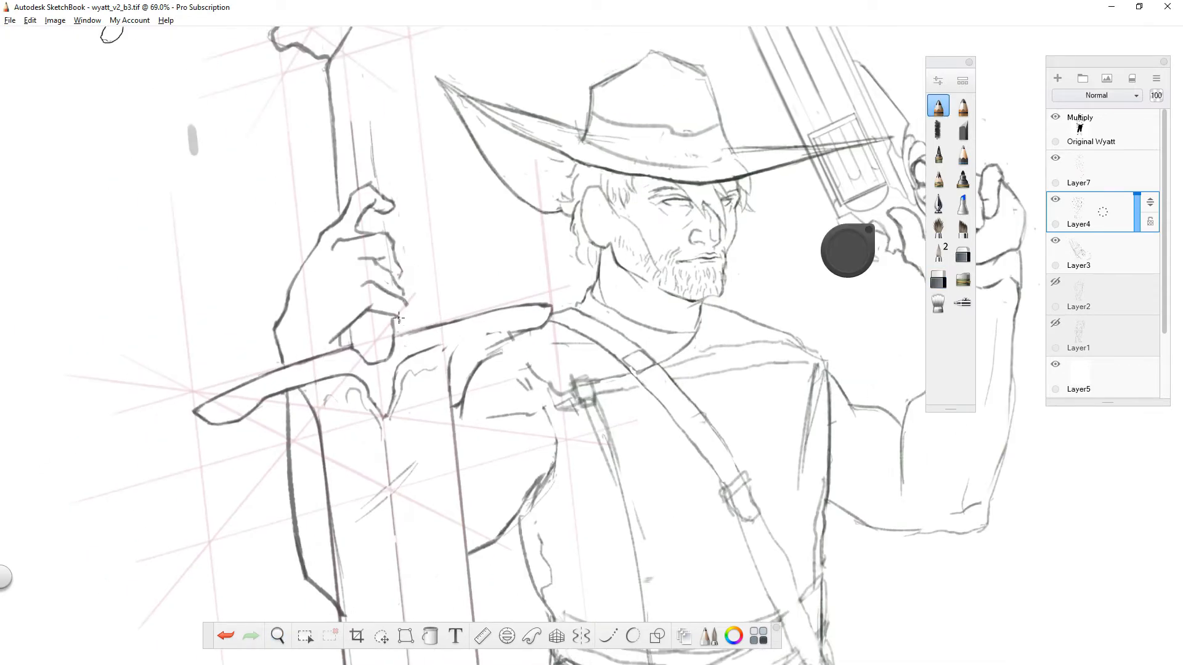
click(937, 279)
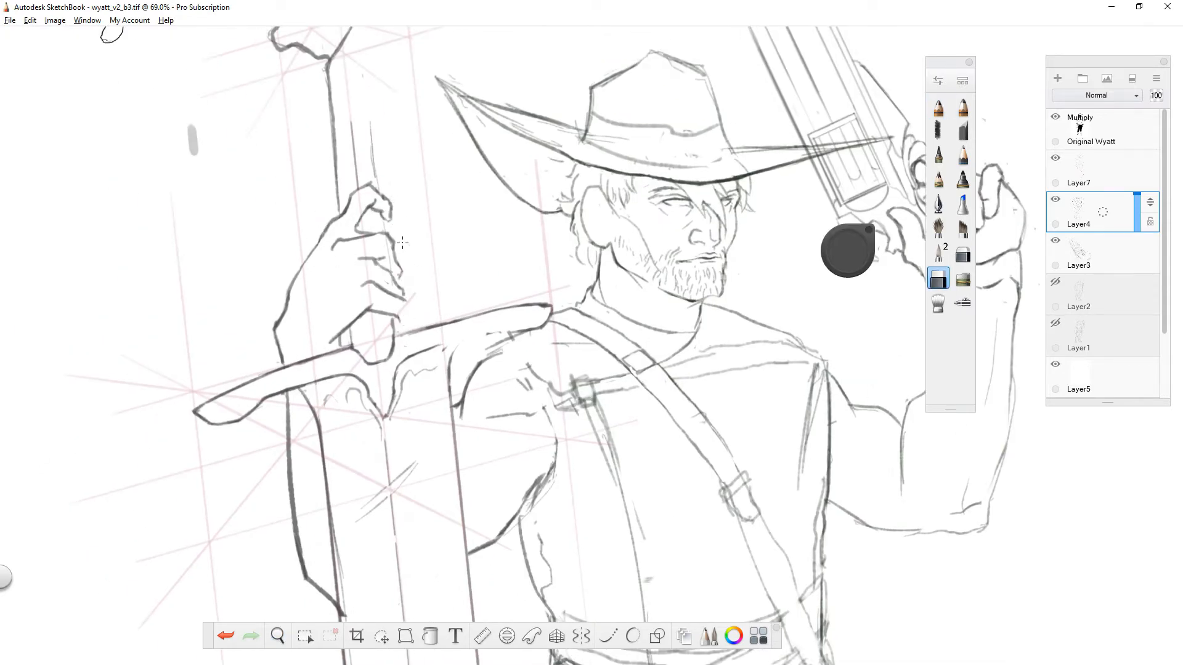